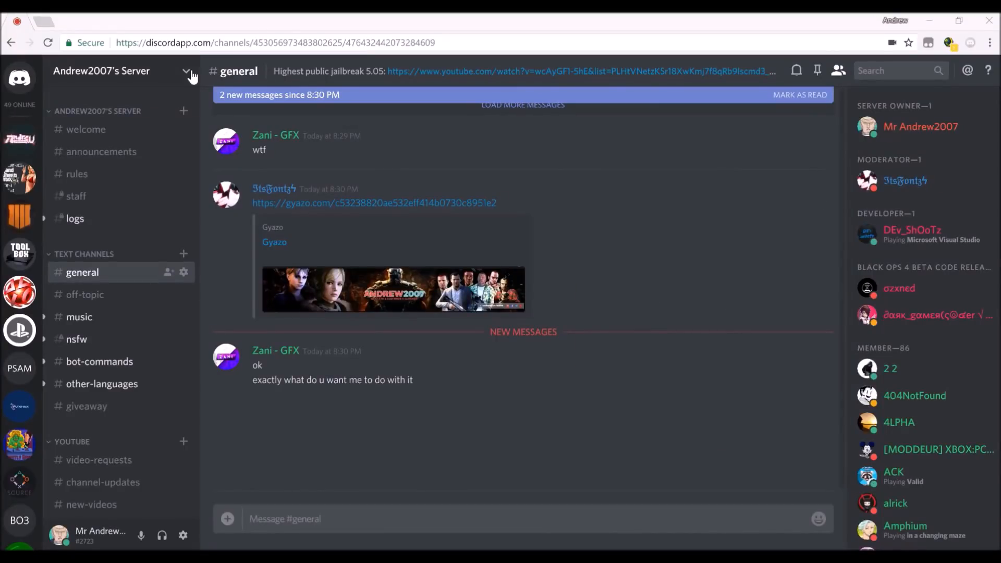
pyautogui.moveTo(85, 129)
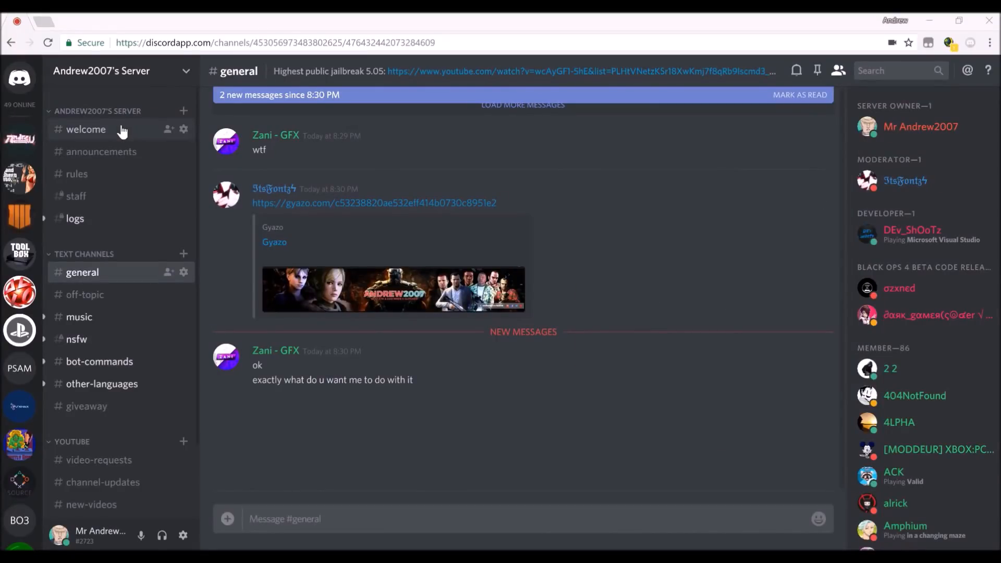
# Leave the Discord #general channel and bring up the Andrew2007 YouTube channel page.
pyautogui.click(102, 151)
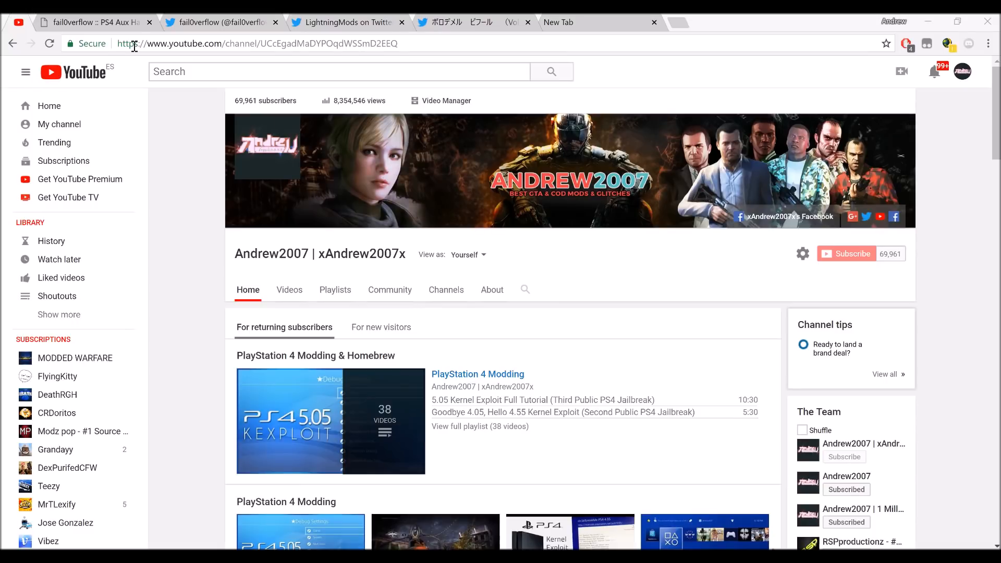
# Switch to the fail0verflow 'PS4 Aux Hax 2: Syscon' blog post tab.
pyautogui.click(92, 22)
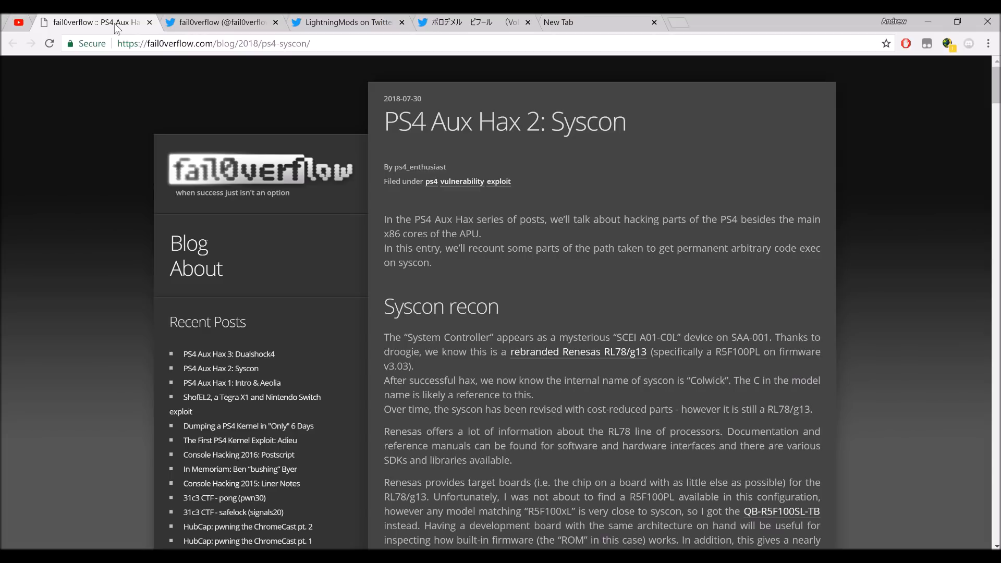
# Read the syscon post from its introduction down to the ROM glitchin' disassembly listing.
pyautogui.scroll(-3)
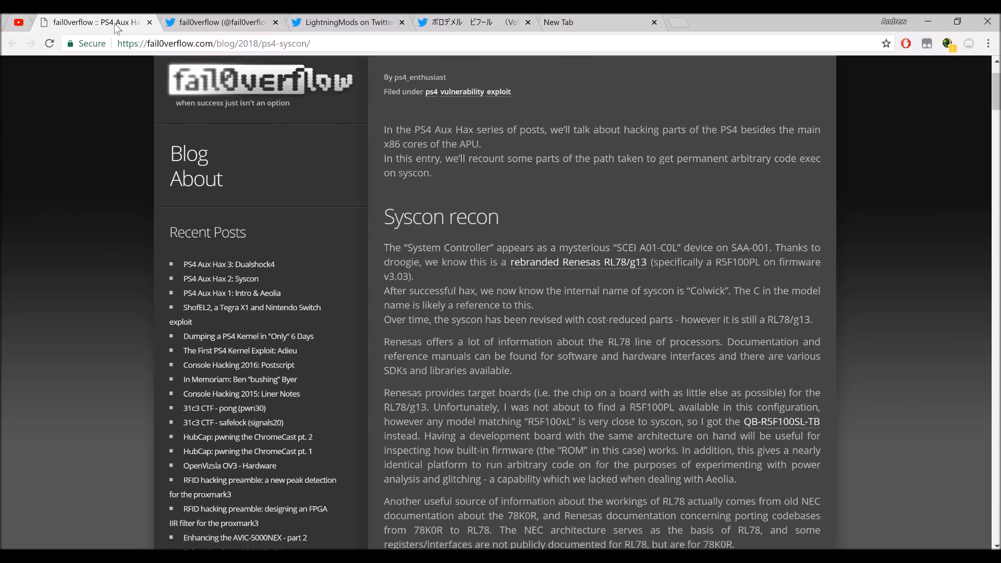
pyautogui.scroll(-3)
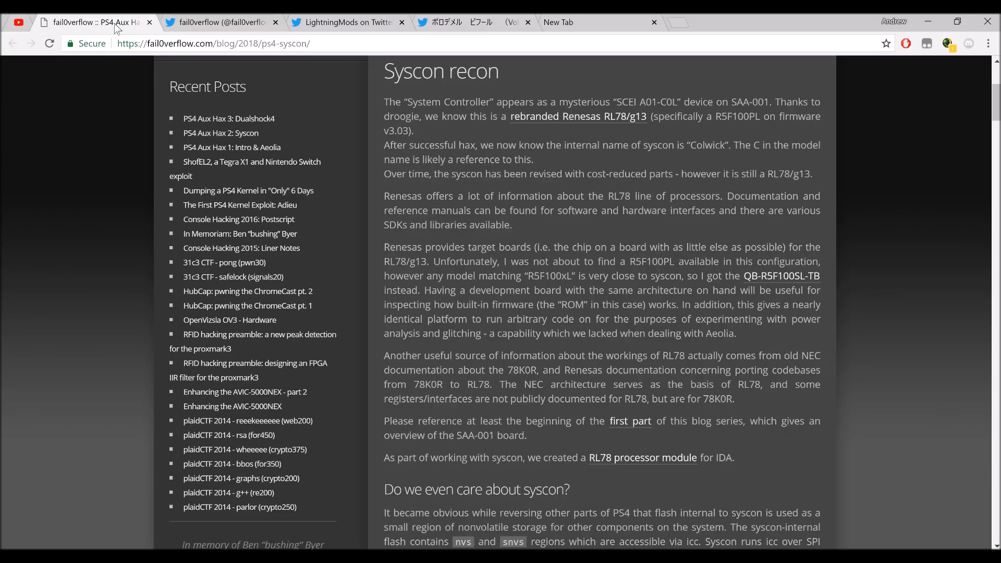
pyautogui.scroll(-3)
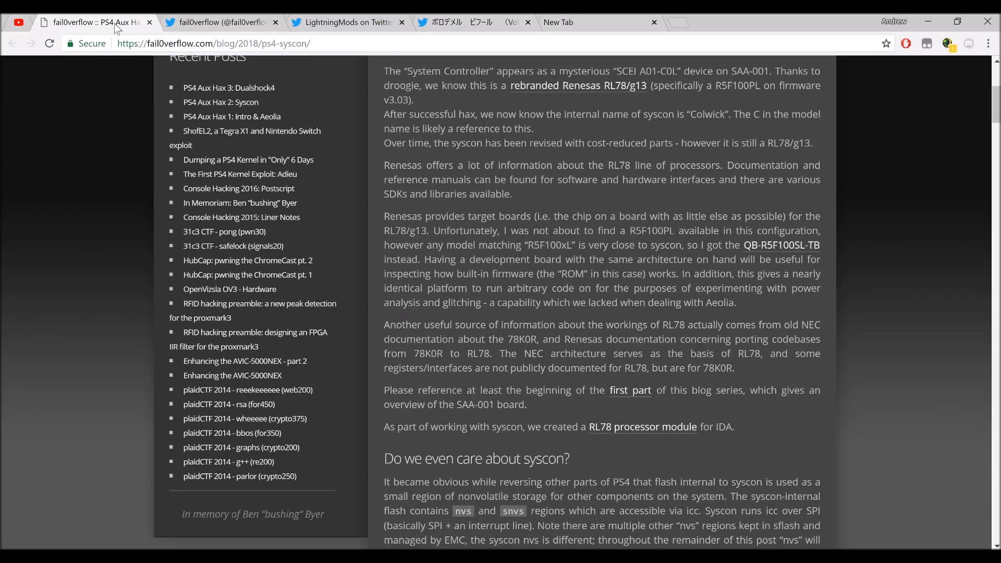
pyautogui.scroll(-3)
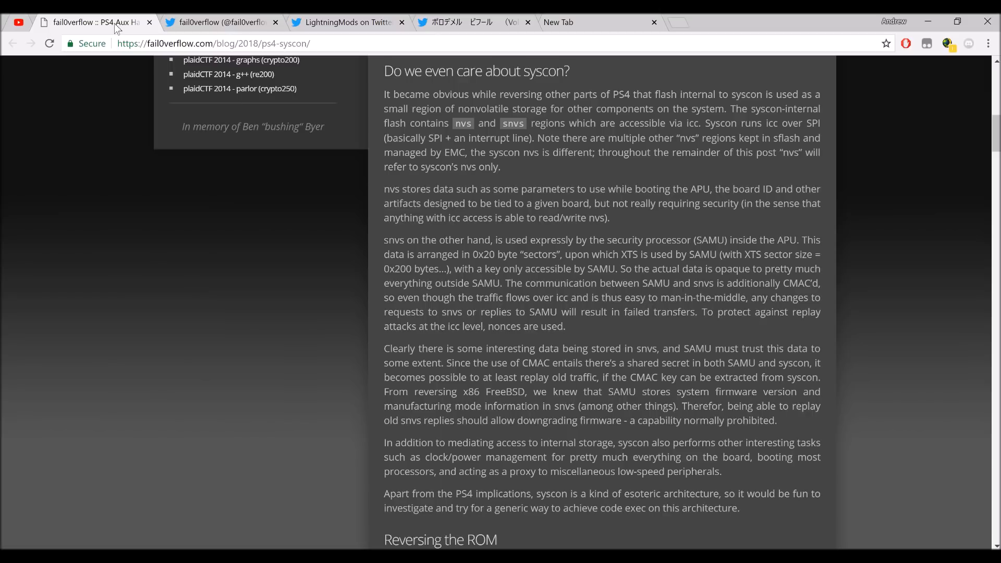
pyautogui.scroll(-3)
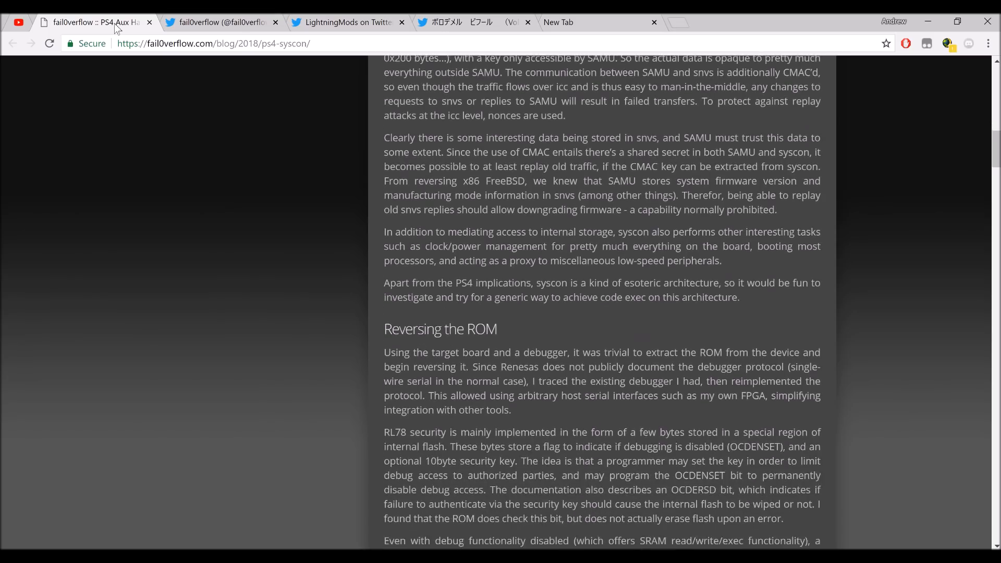
pyautogui.scroll(-3)
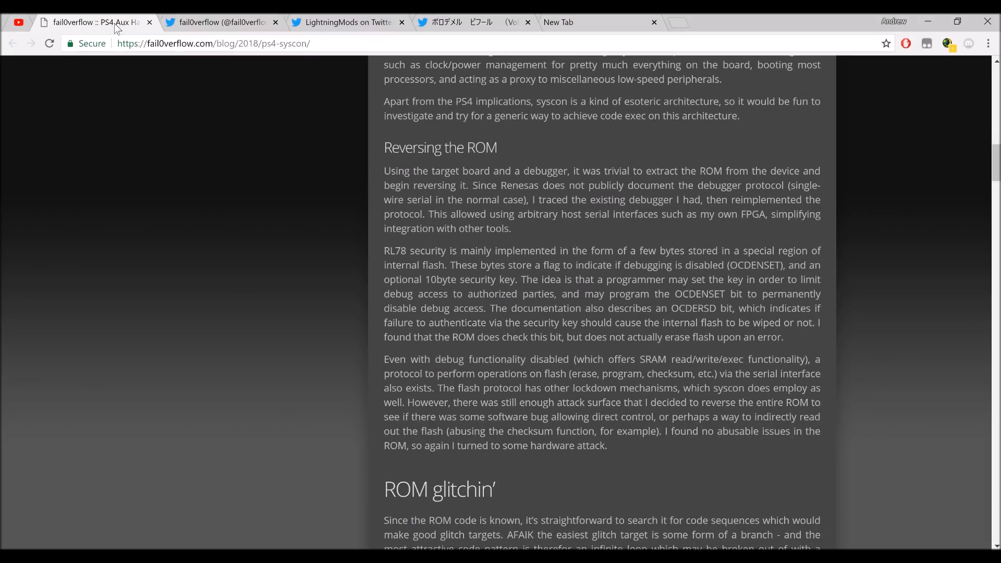
pyautogui.scroll(-3)
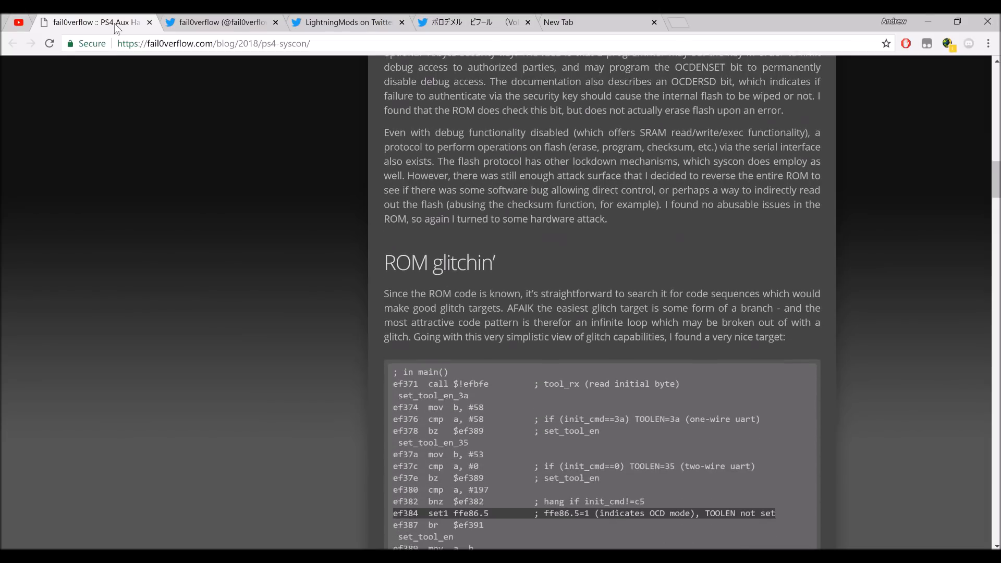
pyautogui.scroll(-3)
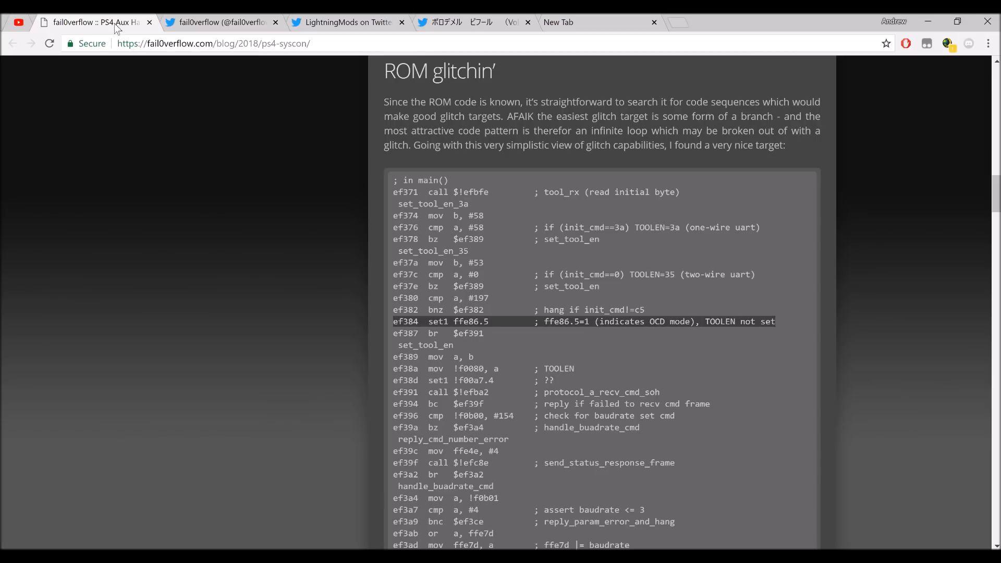
# Read on through 'Are we there yet?' and the Firmware dumpin' section.
pyautogui.scroll(-3)
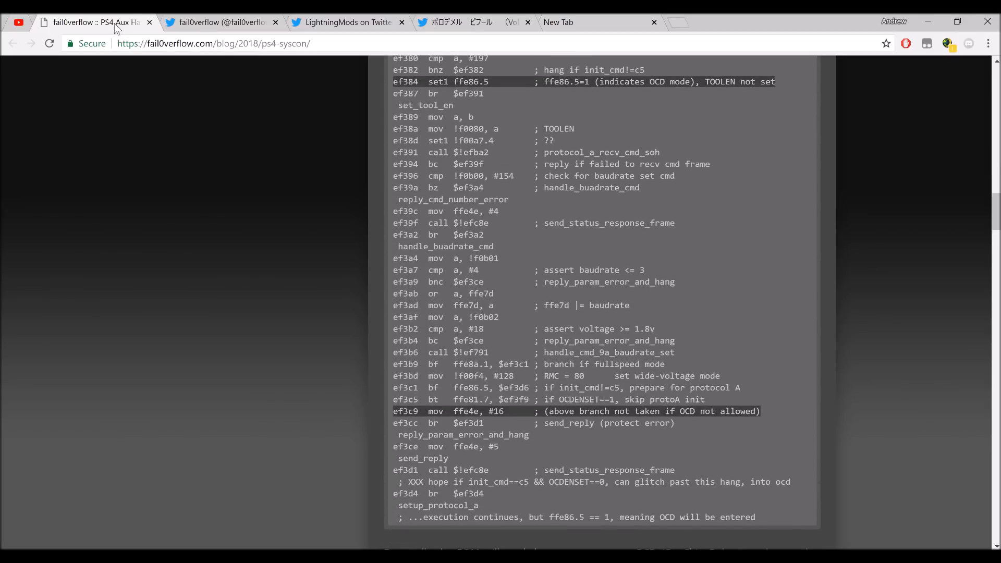
pyautogui.scroll(-3)
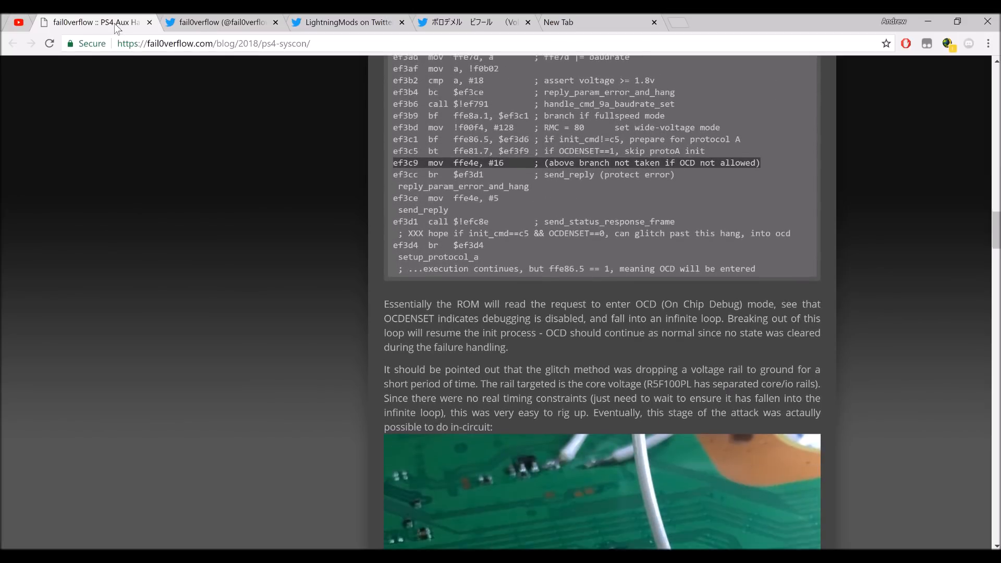
pyautogui.scroll(-3)
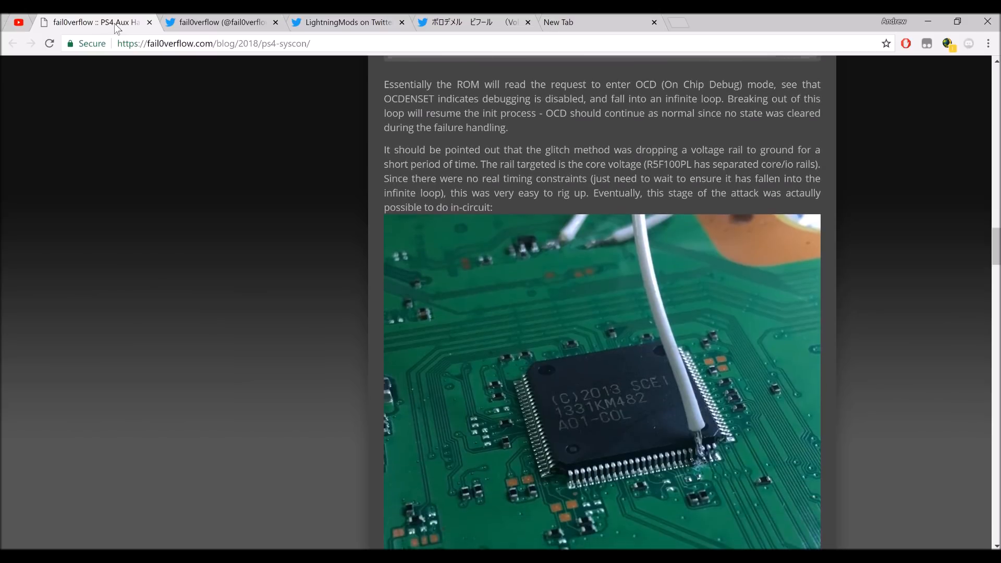
pyautogui.scroll(-3)
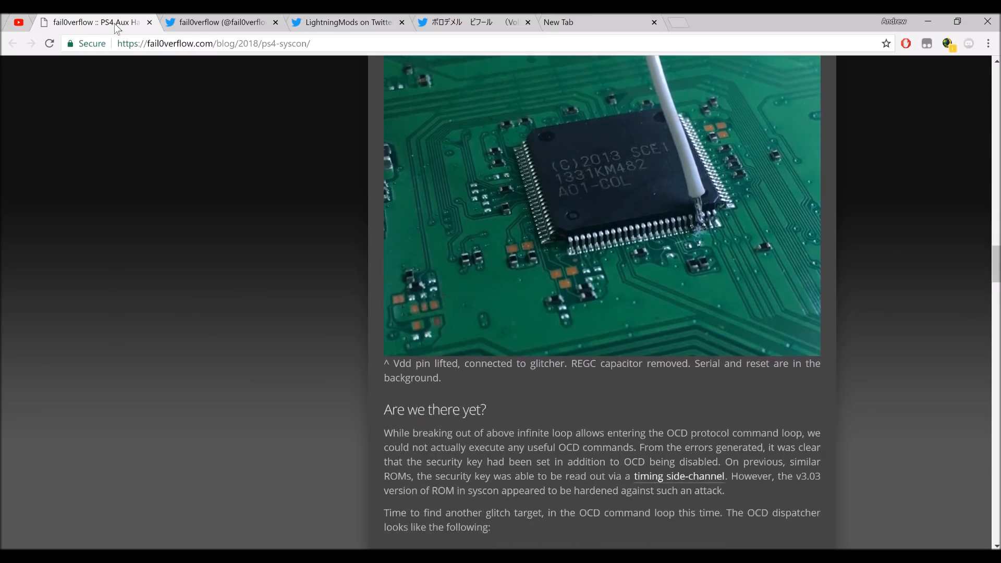
pyautogui.scroll(-3)
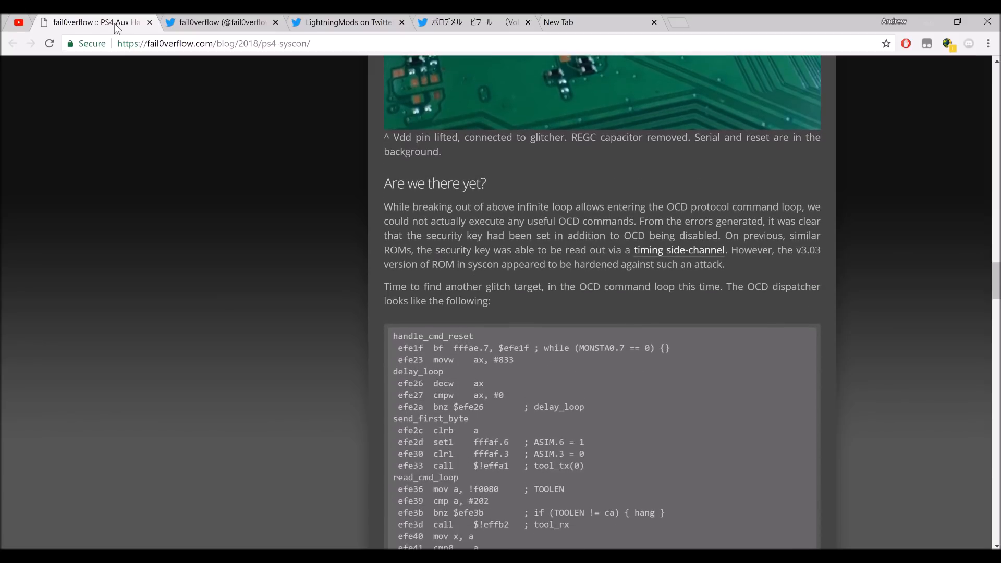
pyautogui.scroll(-3)
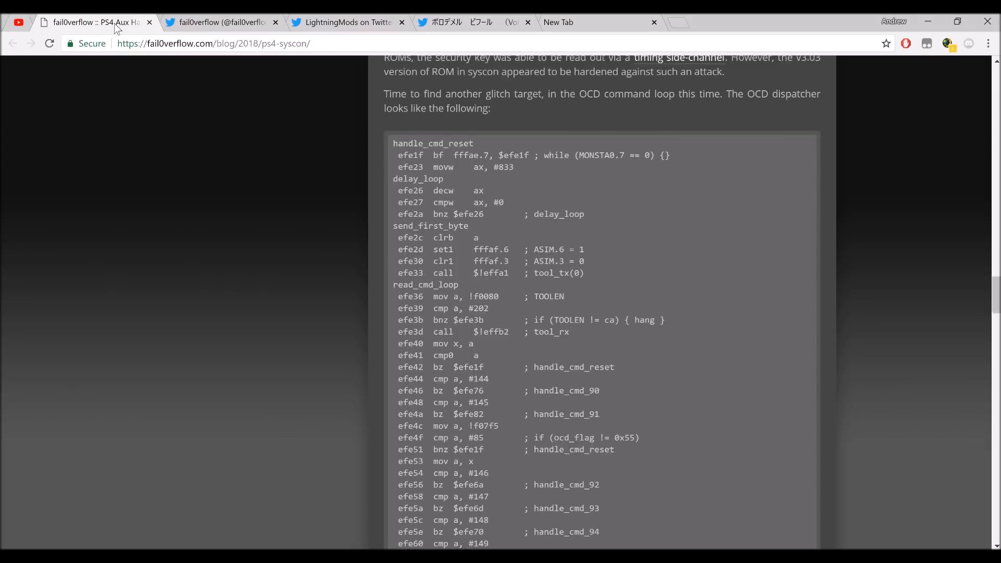
# Continue past the attack steps to the full flash contents paragraph and breadboard photo.
pyautogui.scroll(-3)
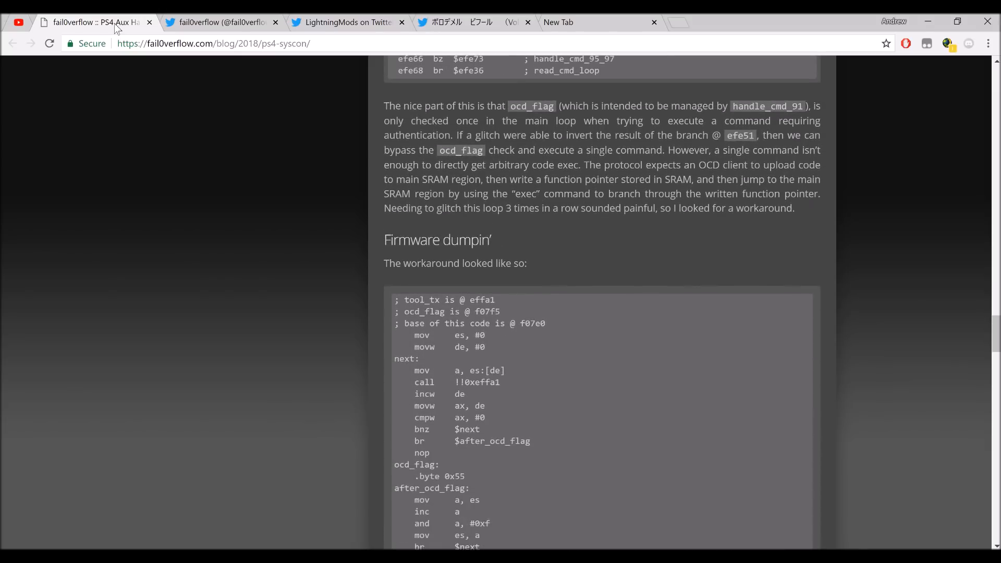
pyautogui.scroll(-3)
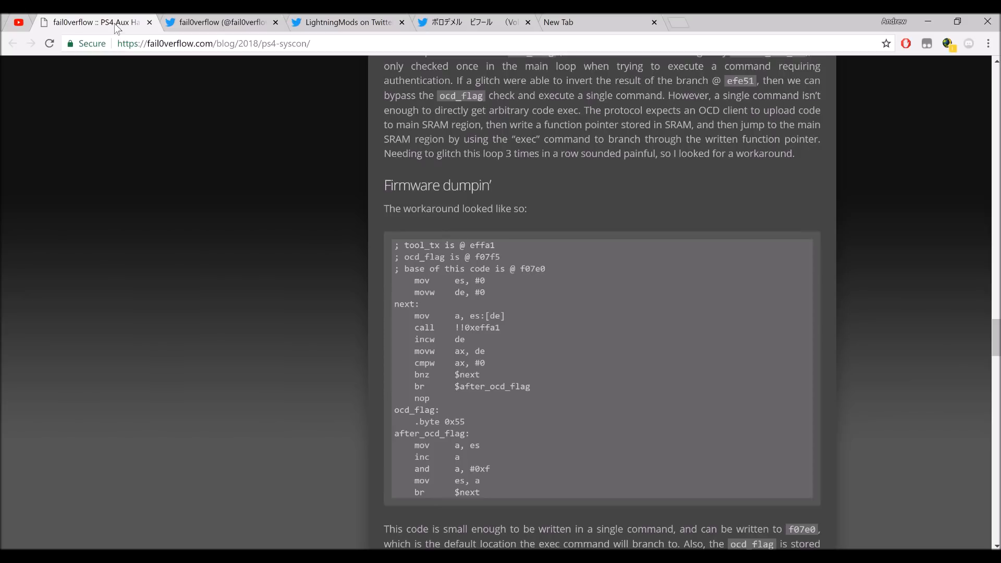
pyautogui.scroll(-3)
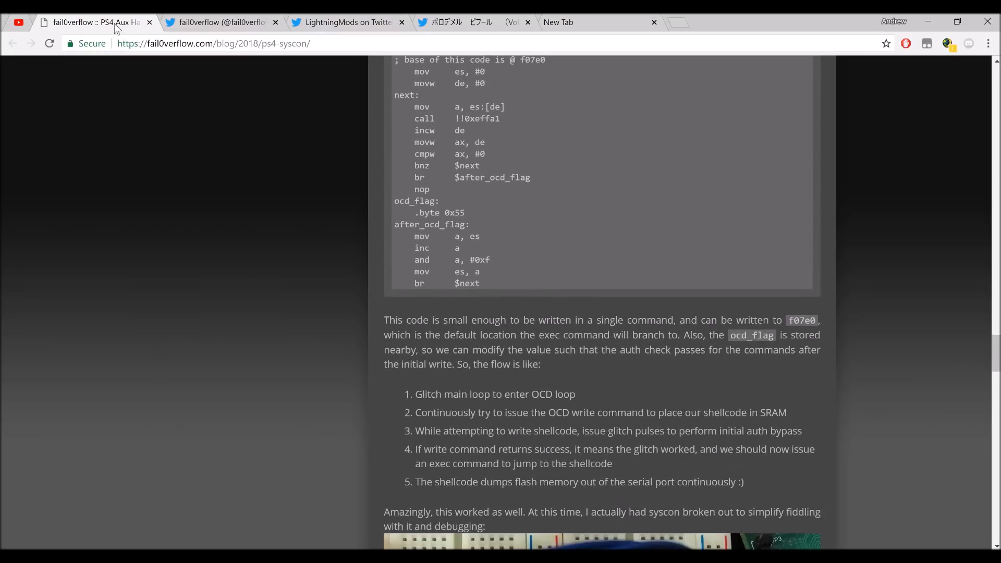
pyautogui.scroll(-3)
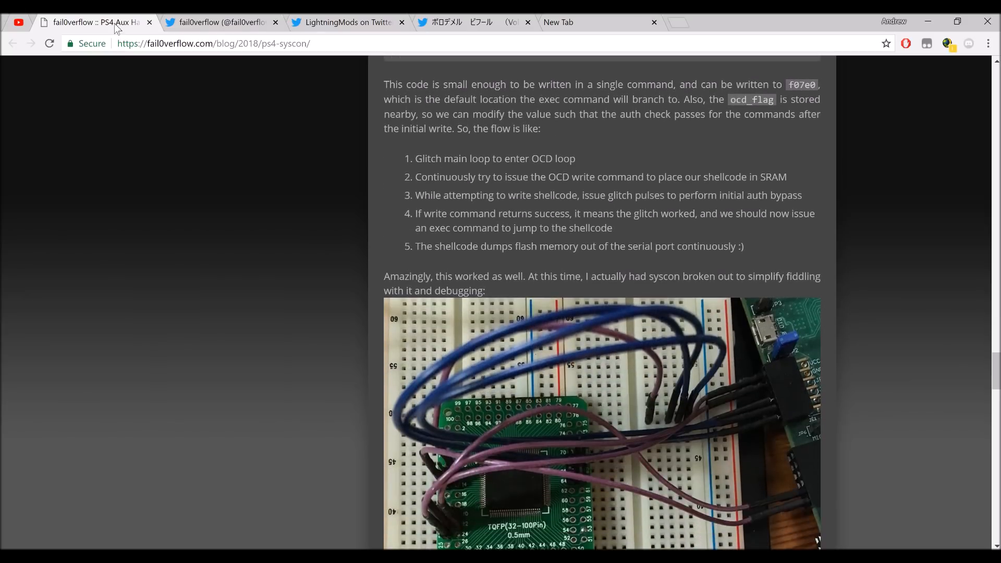
pyautogui.scroll(-3)
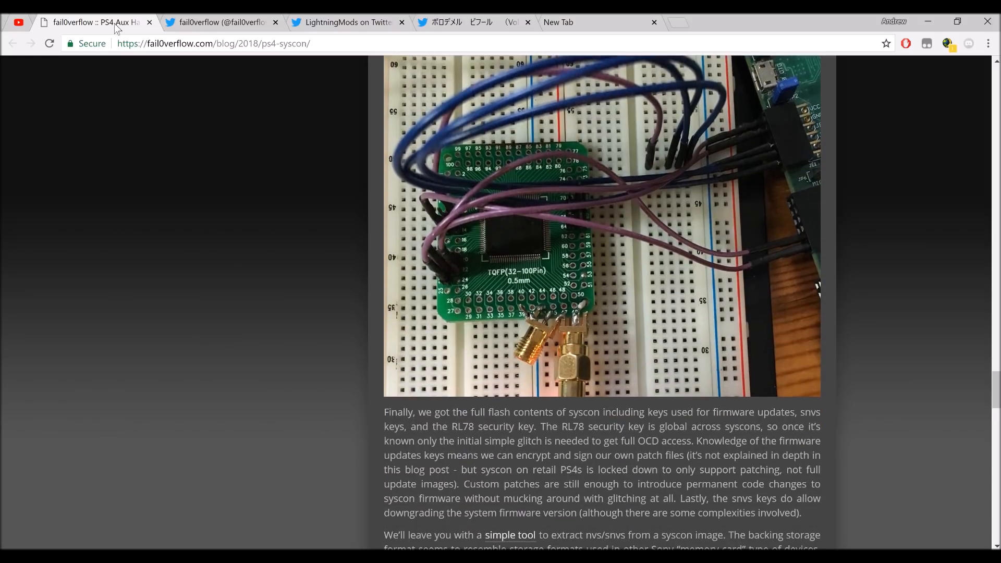
# Read the Outtakes section and reader comments, then switch to the fail0verflow Twitter profile.
pyautogui.scroll(-3)
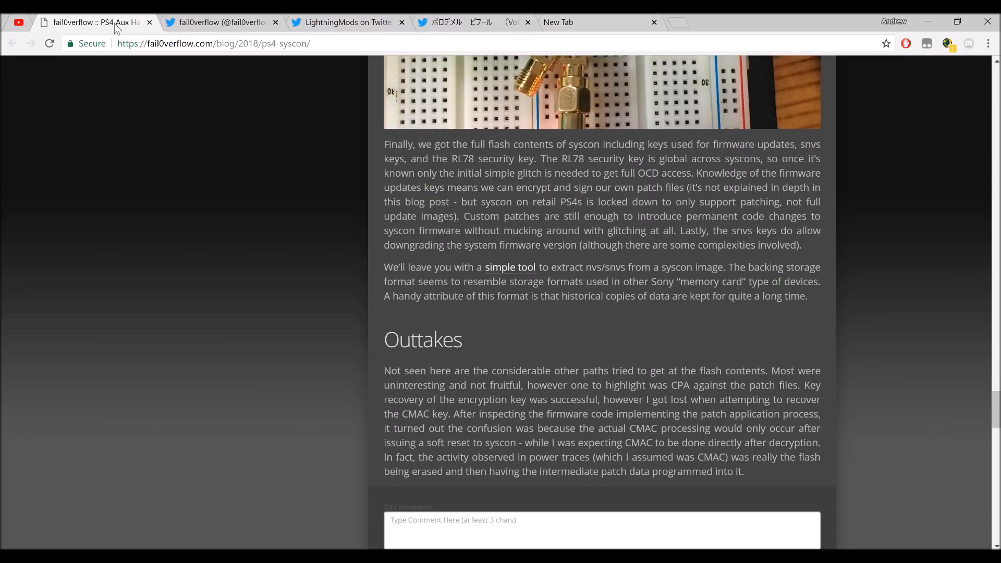
pyautogui.scroll(-3)
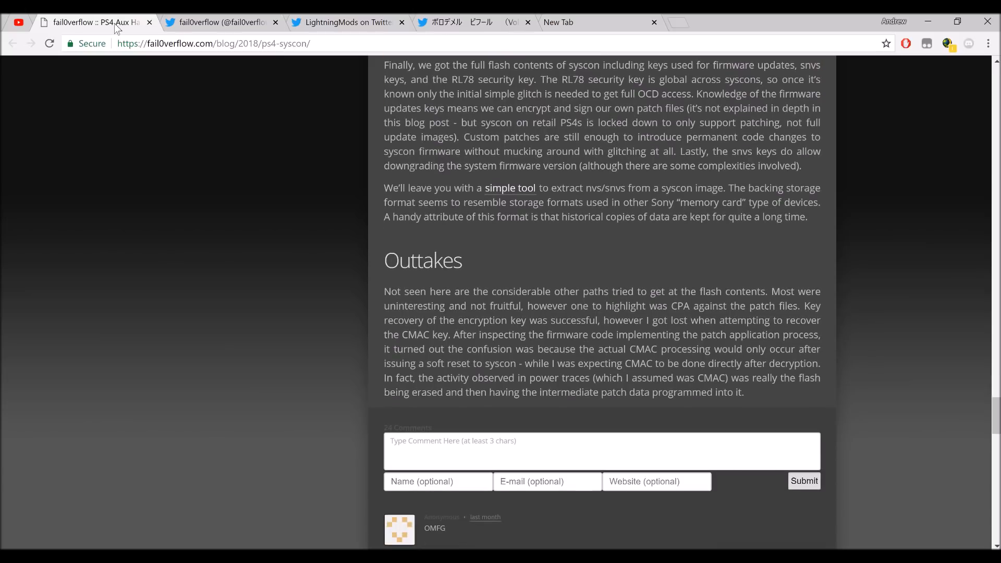
pyautogui.scroll(-3)
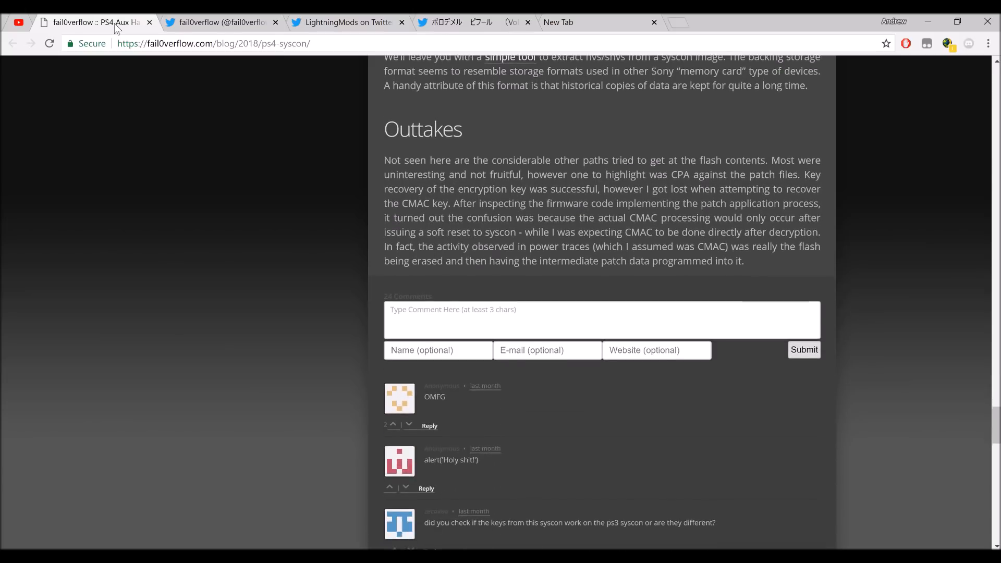
pyautogui.scroll(-3)
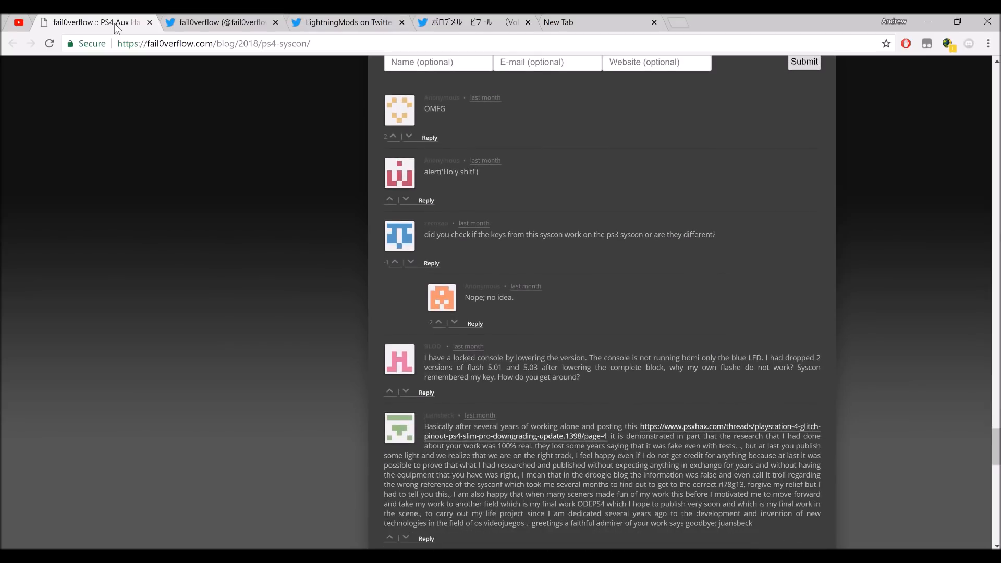
pyautogui.scroll(-3)
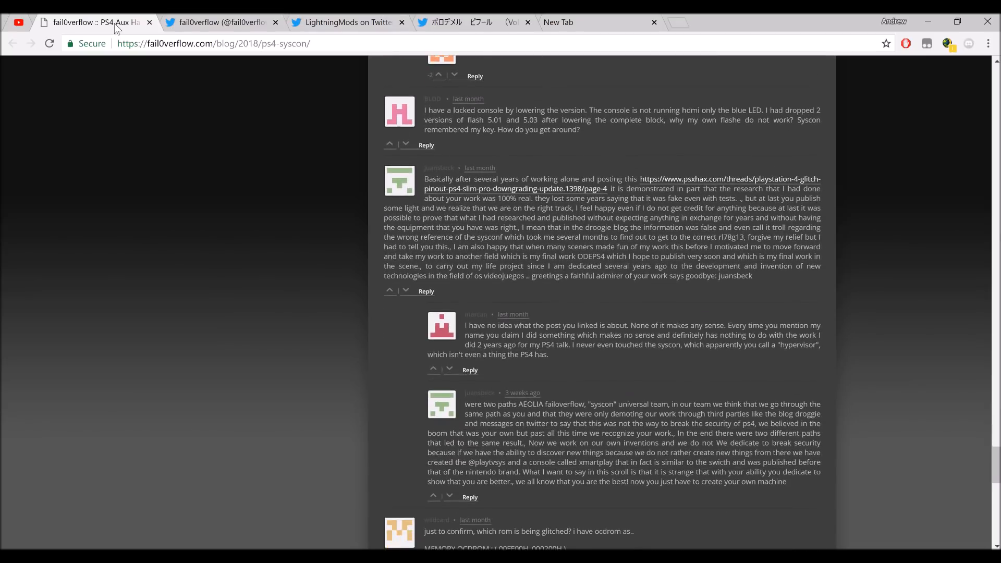
pyautogui.scroll(-3)
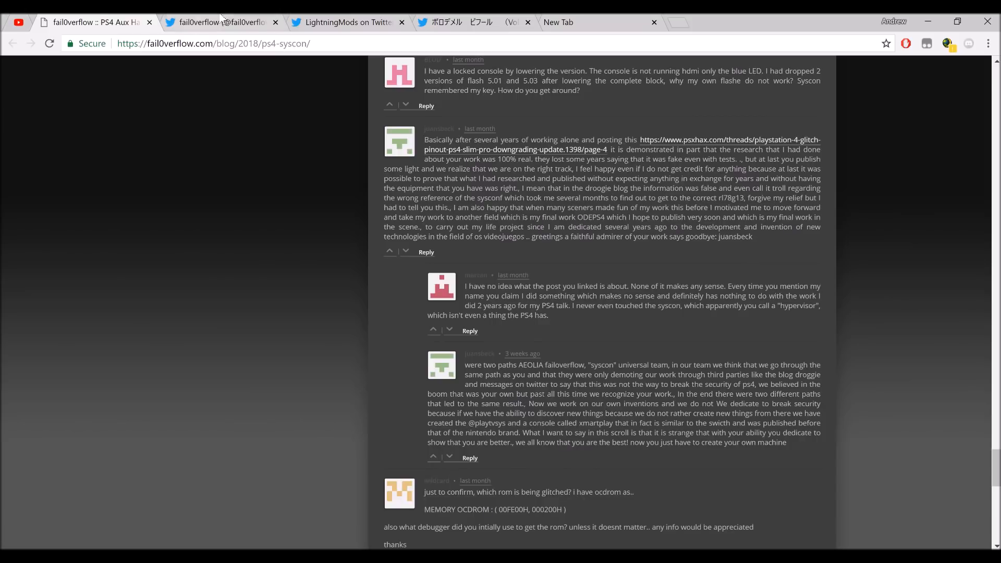
pyautogui.click(220, 22)
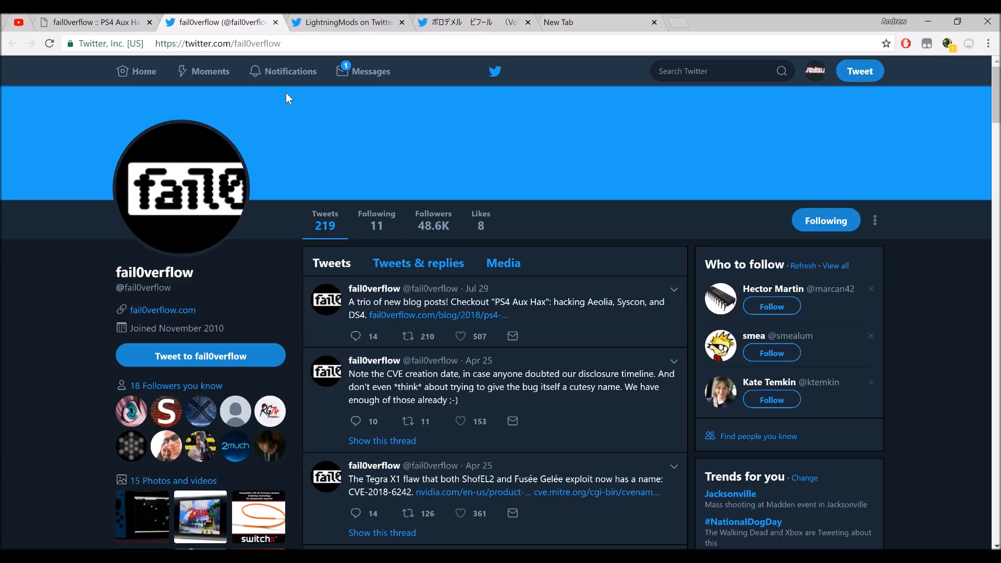
pyautogui.moveTo(429, 205)
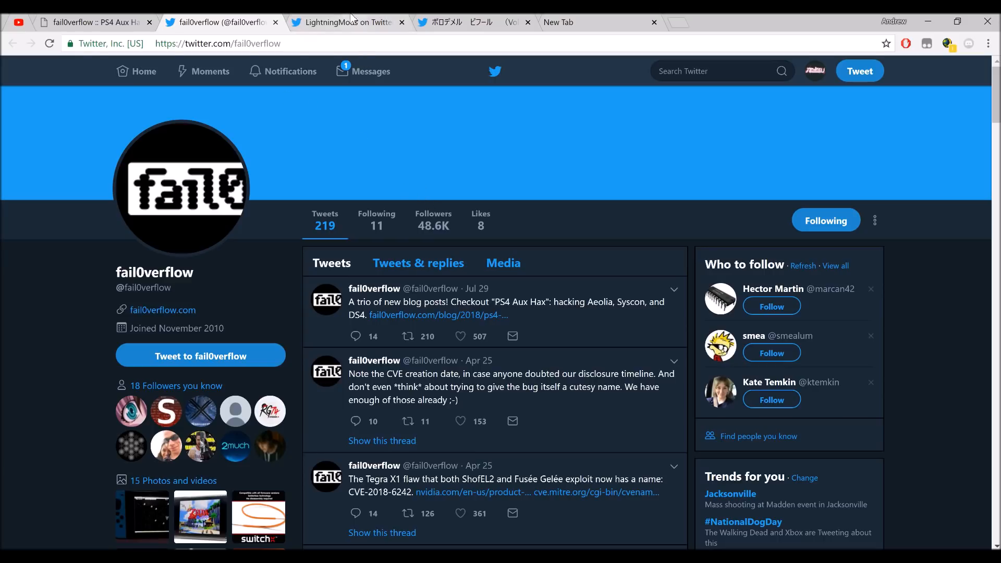
# Switch to the LightningMods tweet linking the PS4 SYSCON KEYS Pastebin.
pyautogui.click(347, 22)
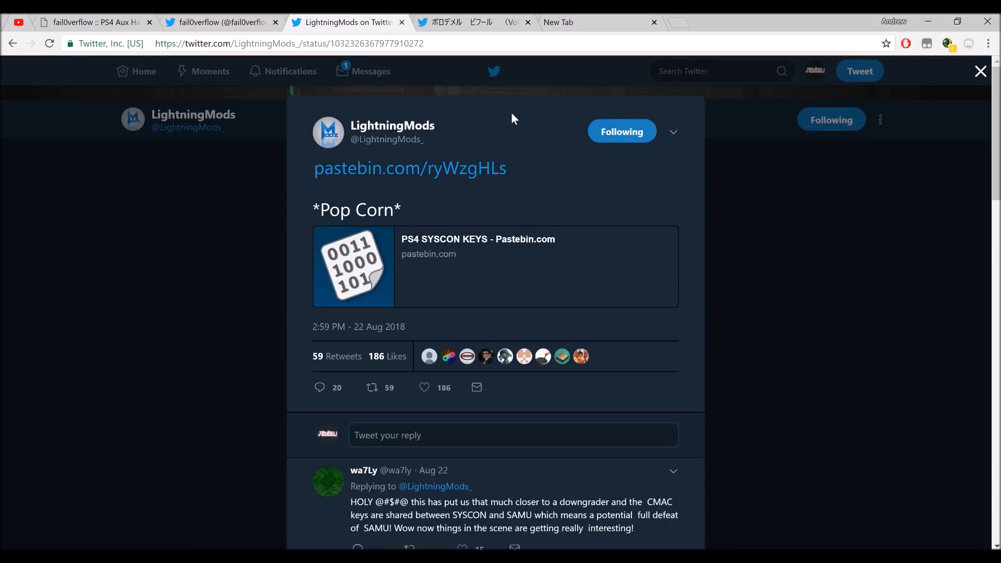